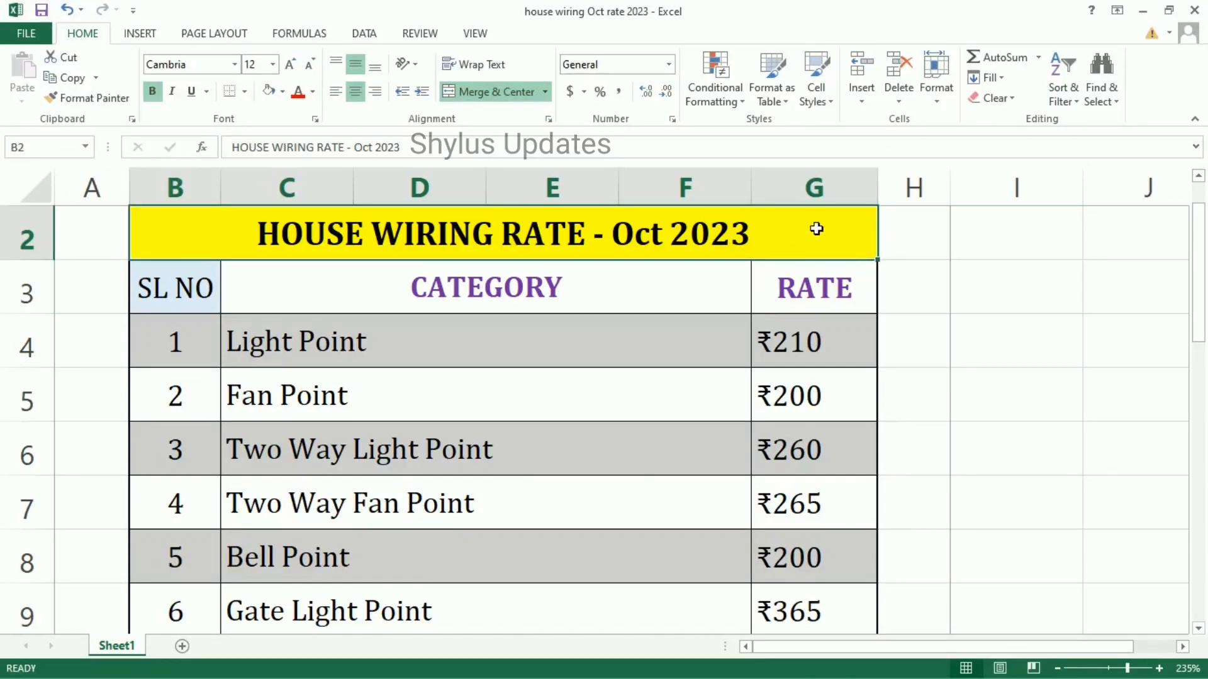
Review the rates from Light Point down to Two Way Fan Point and AC Circuit (₹1,295)
left_click(486, 286)
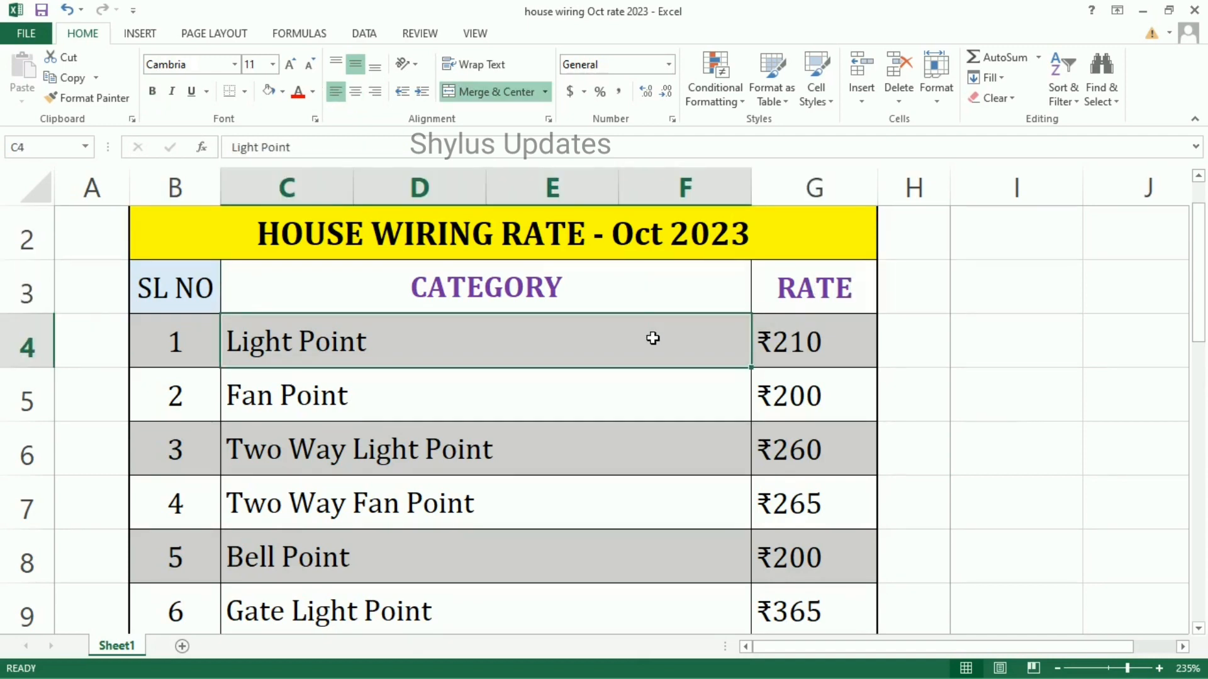
mouse_move(842, 350)
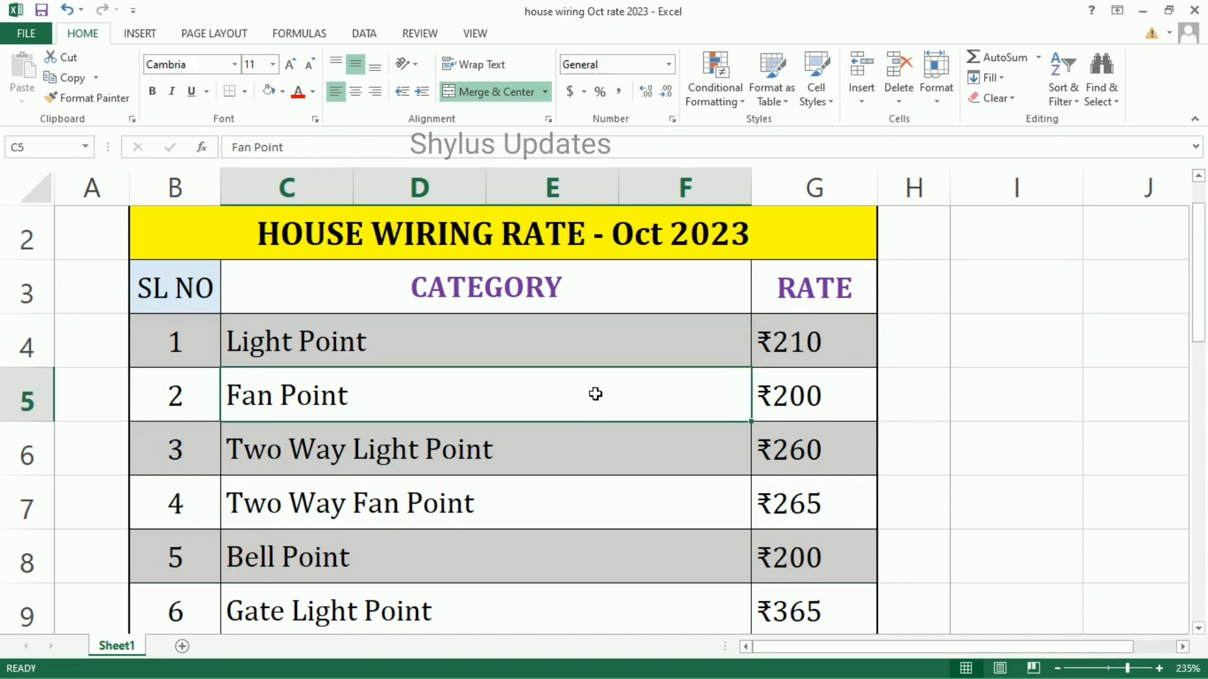
mouse_move(838, 414)
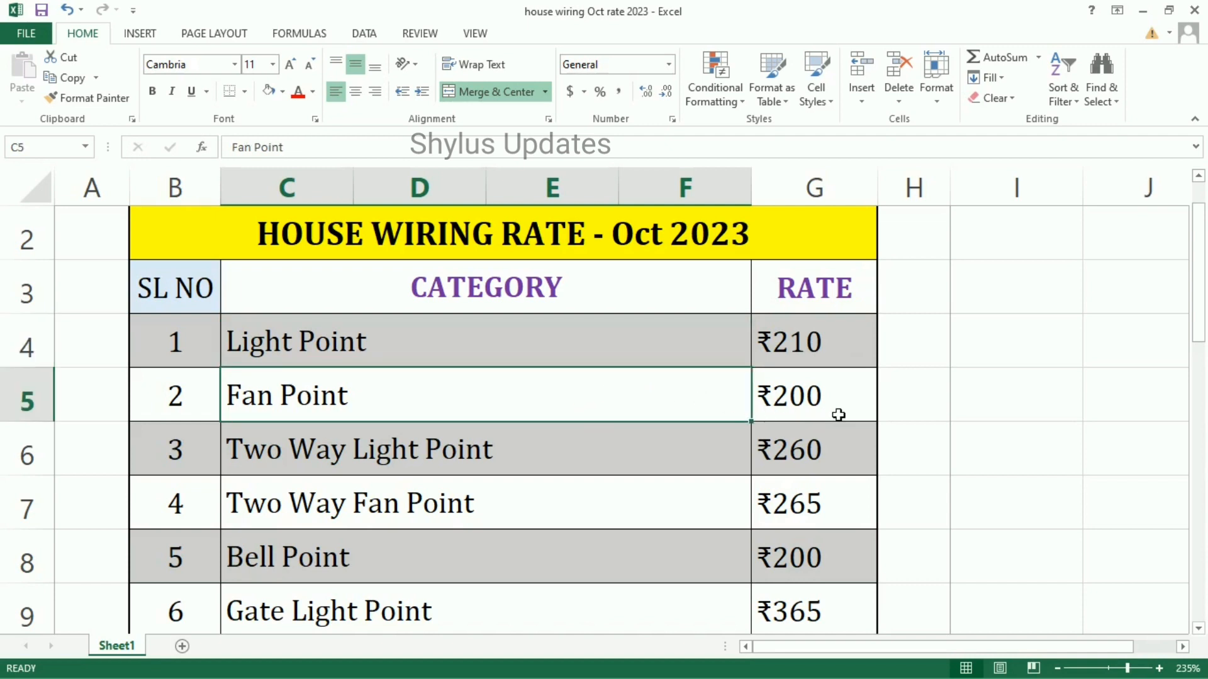
scroll("down", 3)
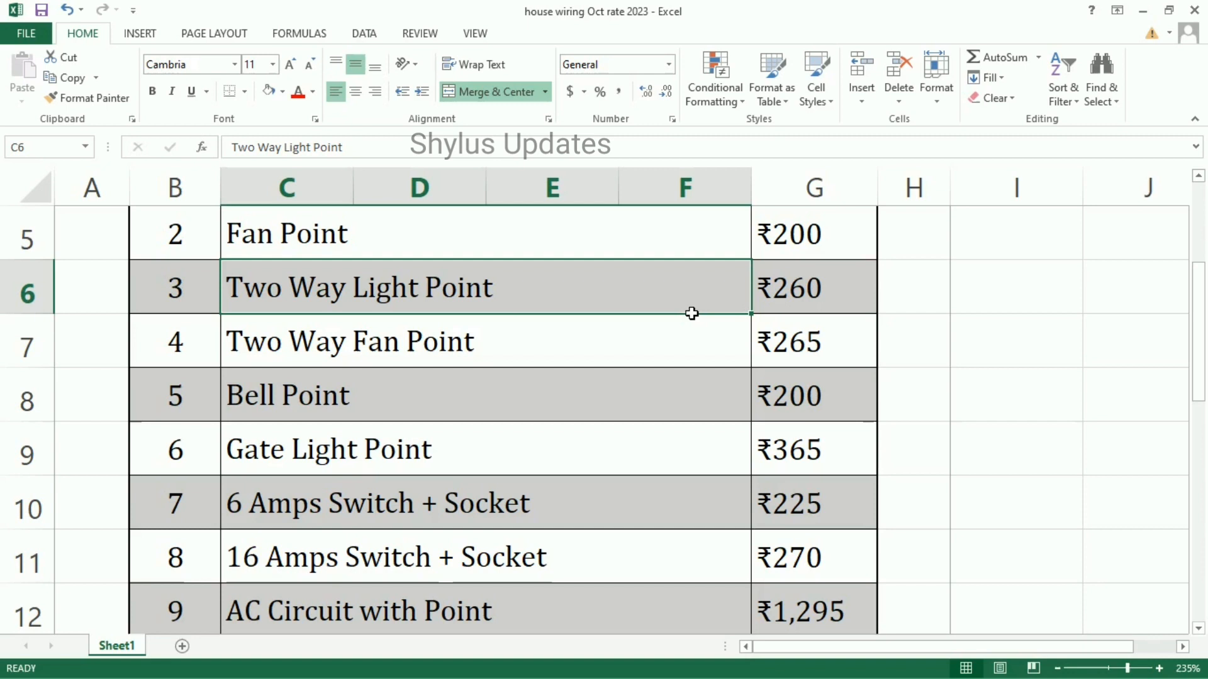
mouse_move(843, 295)
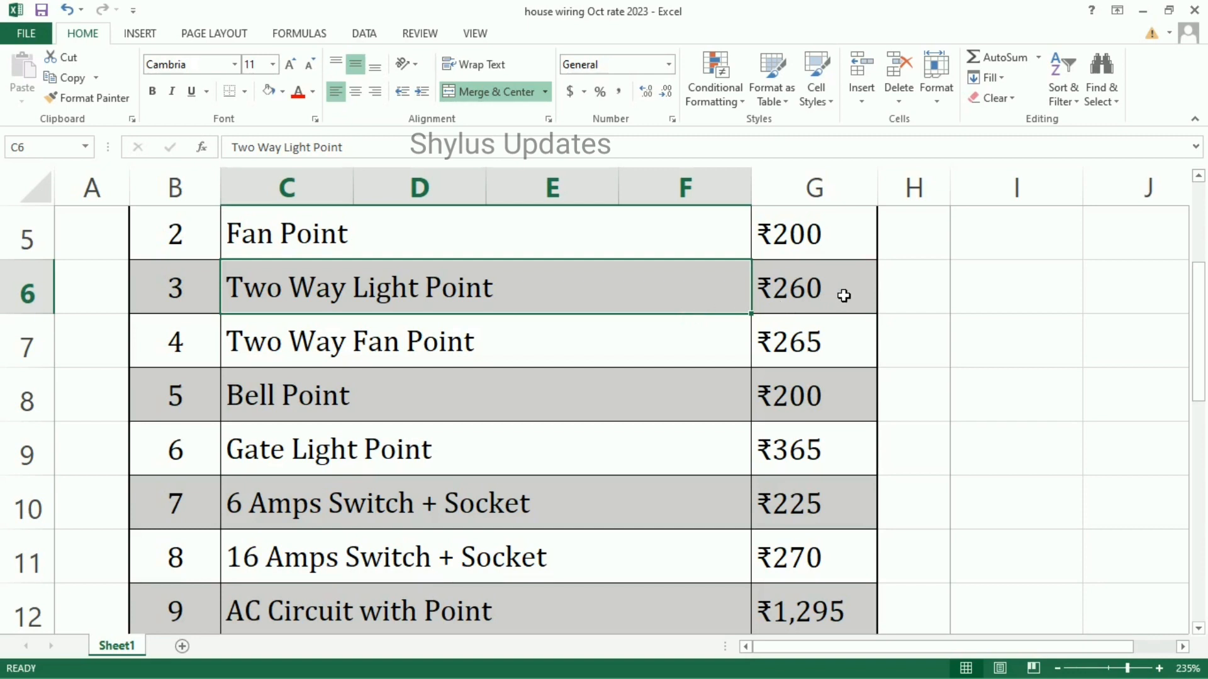
left_click(483, 341)
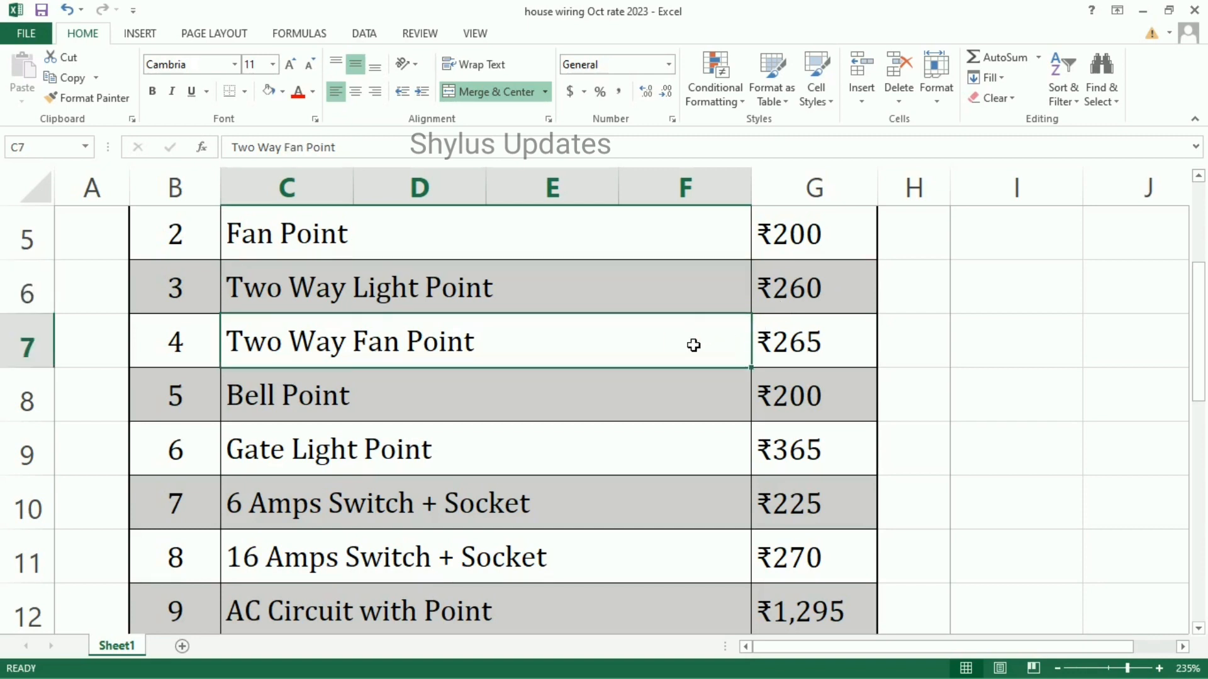
mouse_move(853, 351)
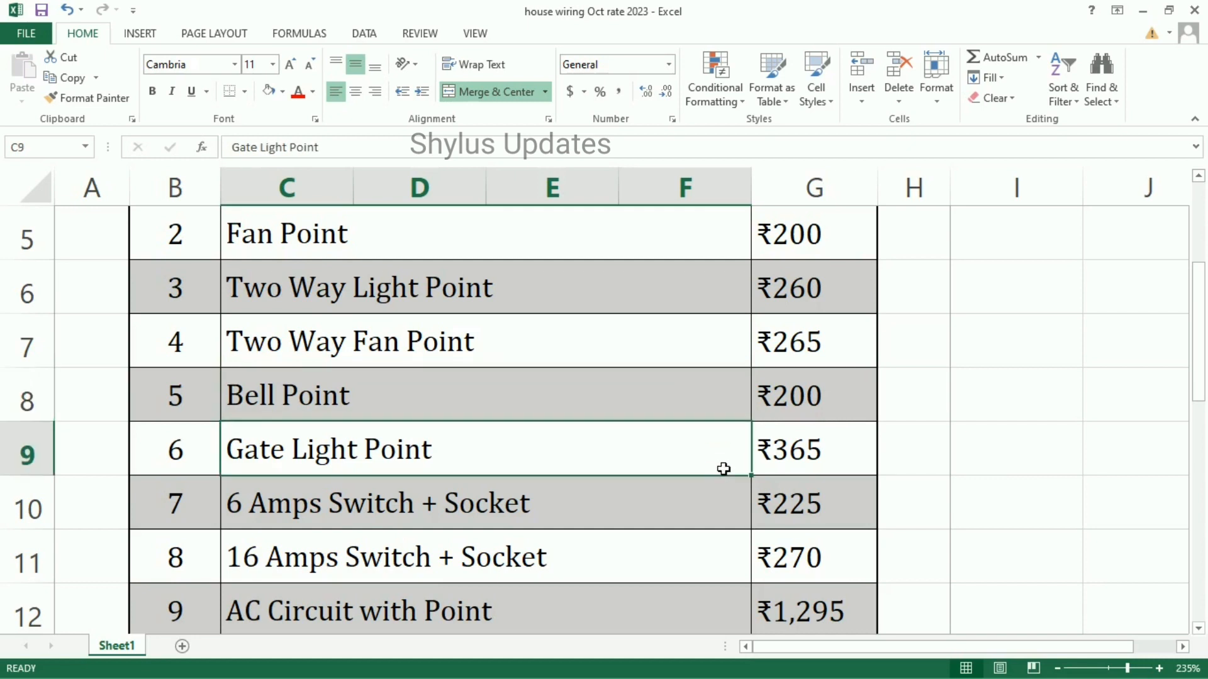
mouse_move(854, 459)
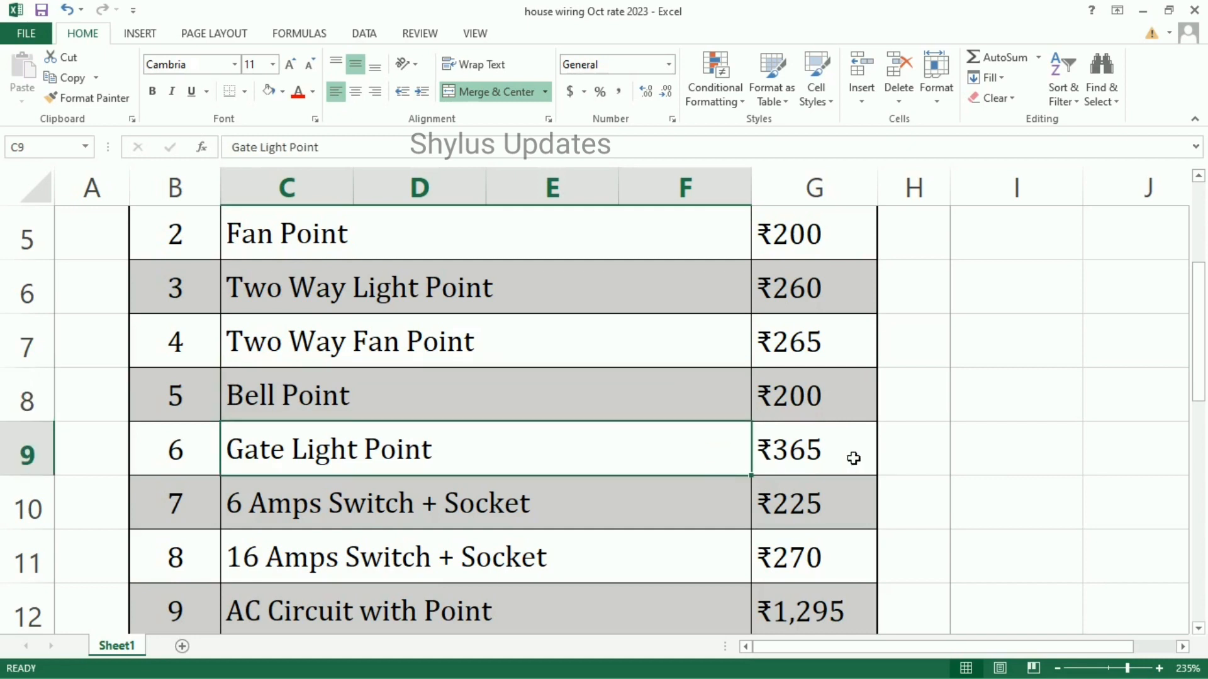
mouse_move(641, 504)
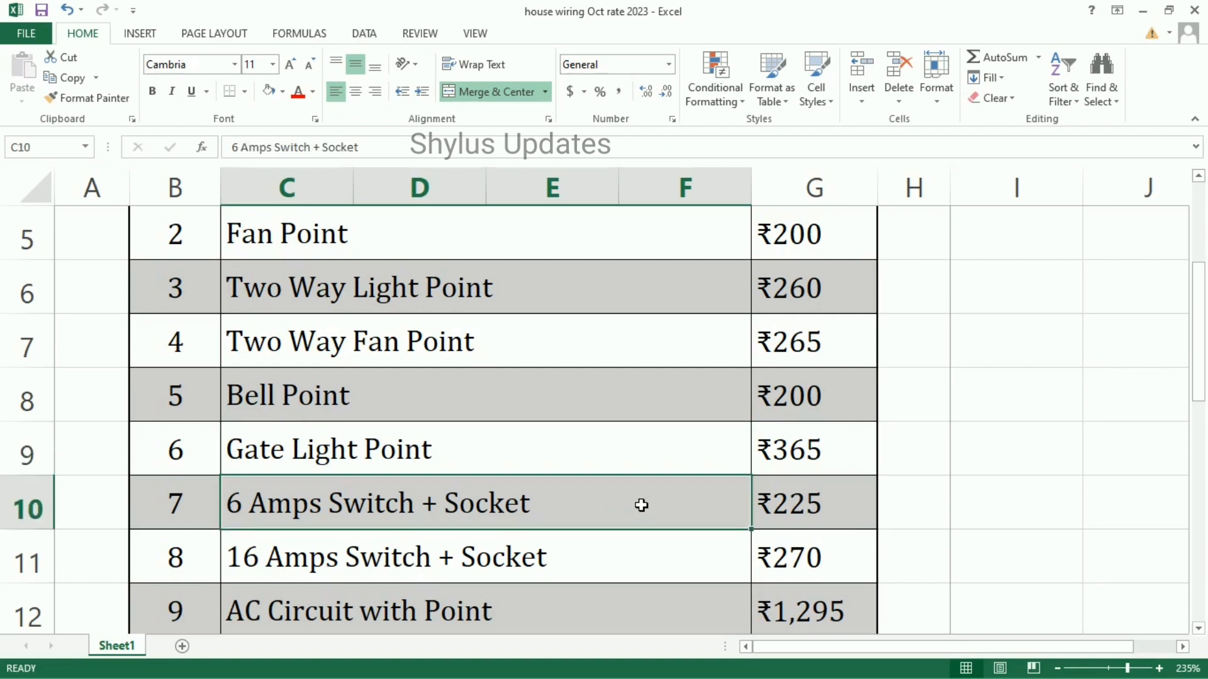
mouse_move(813, 504)
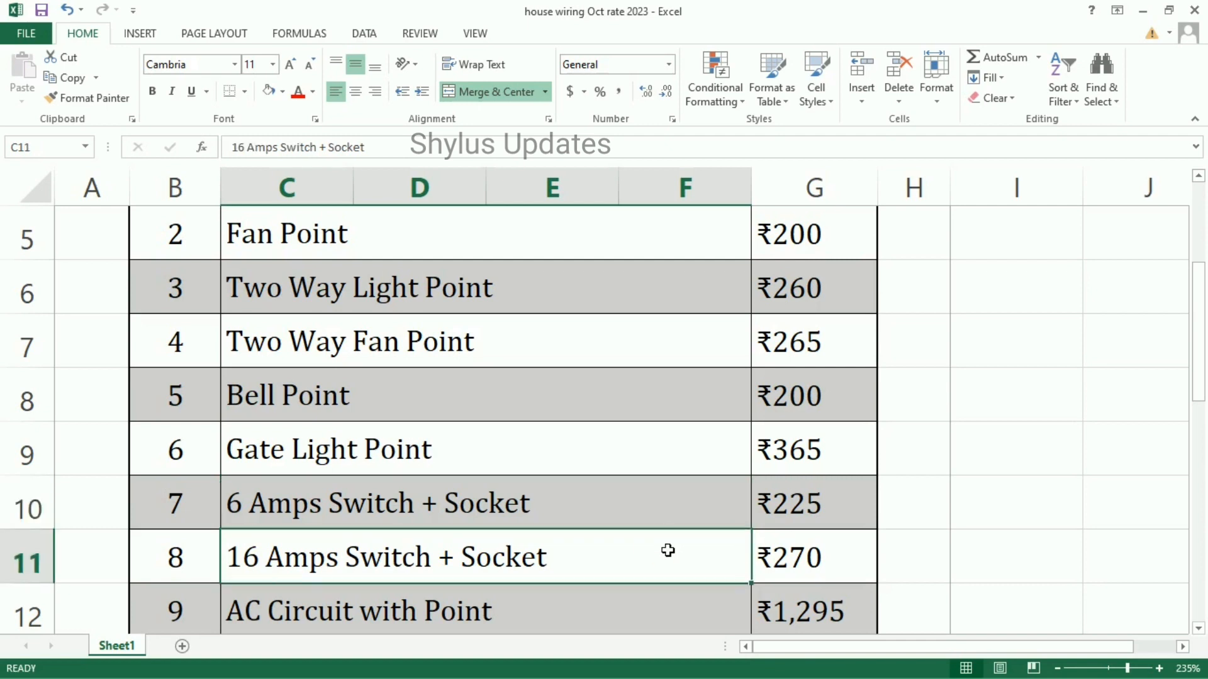
mouse_move(841, 566)
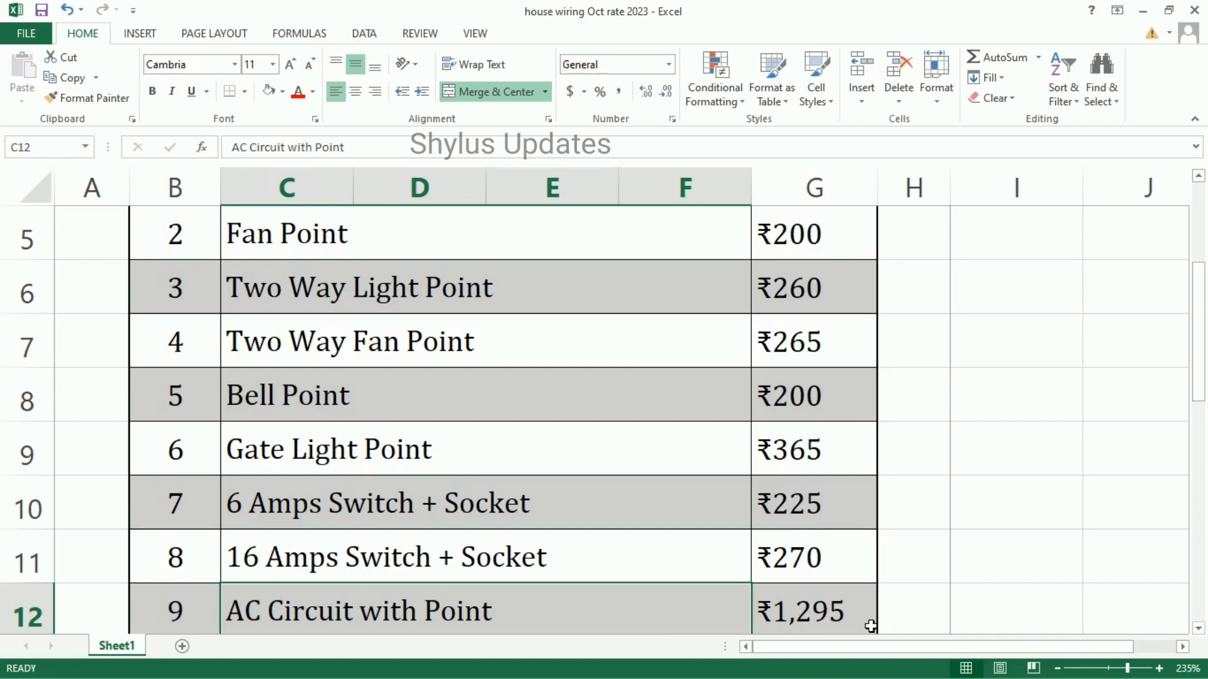
Scroll through Water Heater Circuit to Three Phase DB with MCB Fixing (₹1,750)
scroll("down", 3)
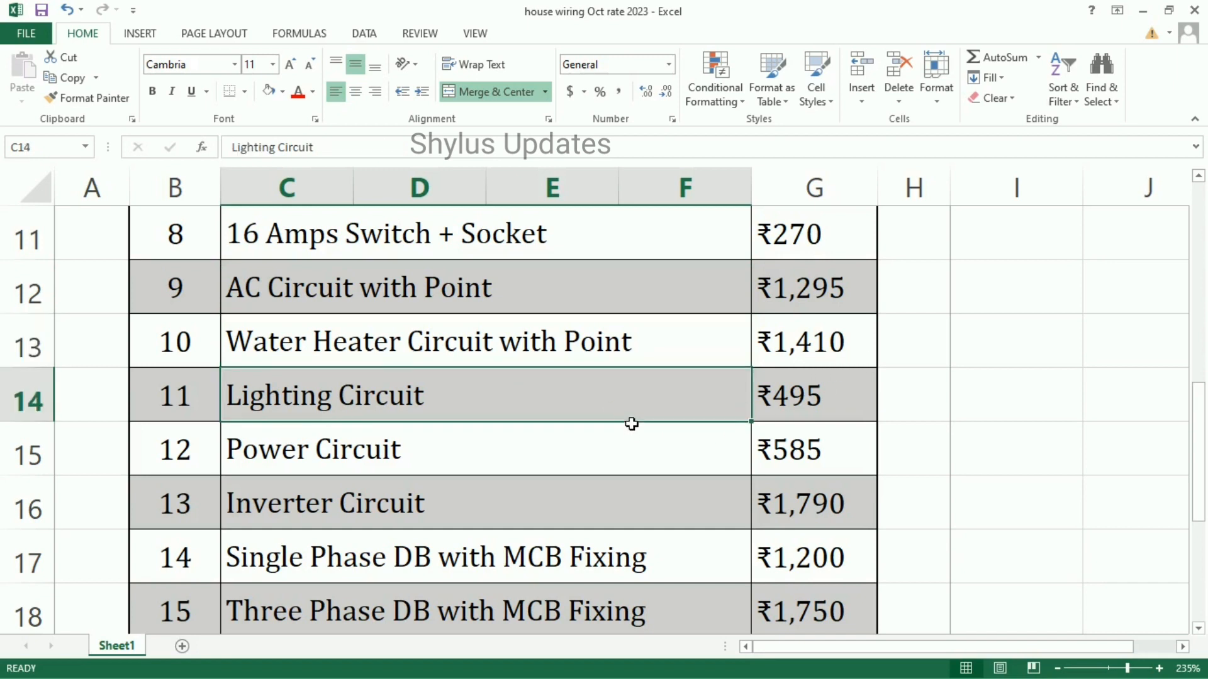
mouse_move(841, 411)
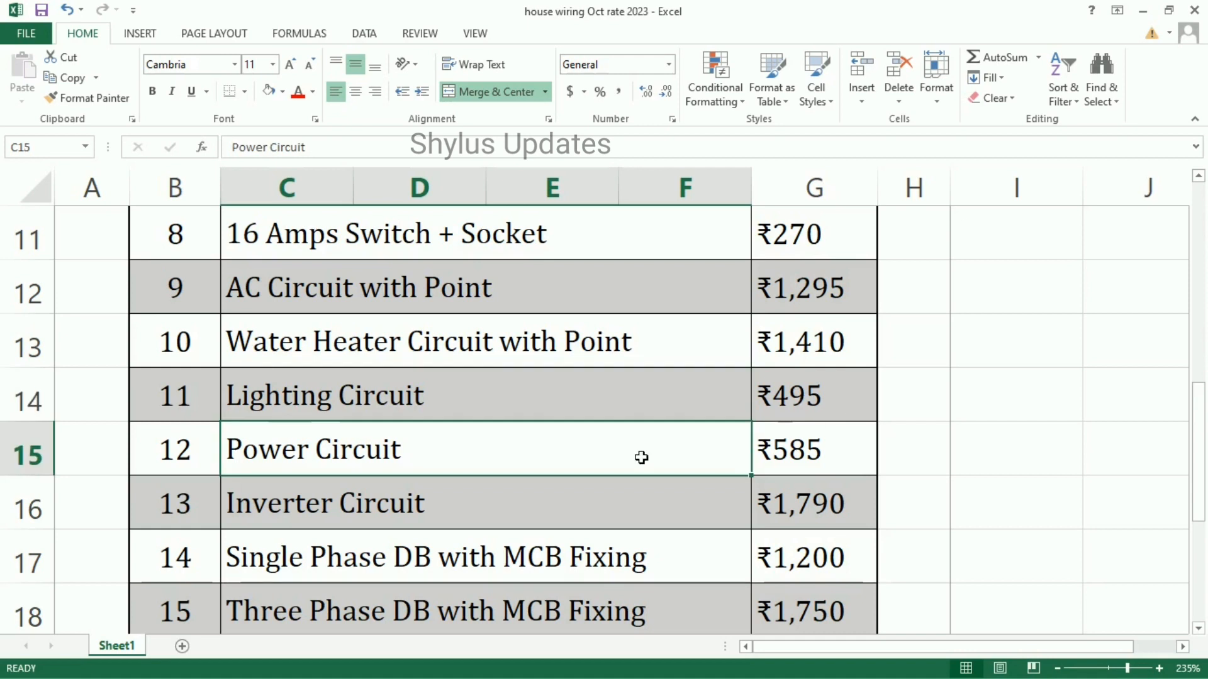
mouse_move(847, 454)
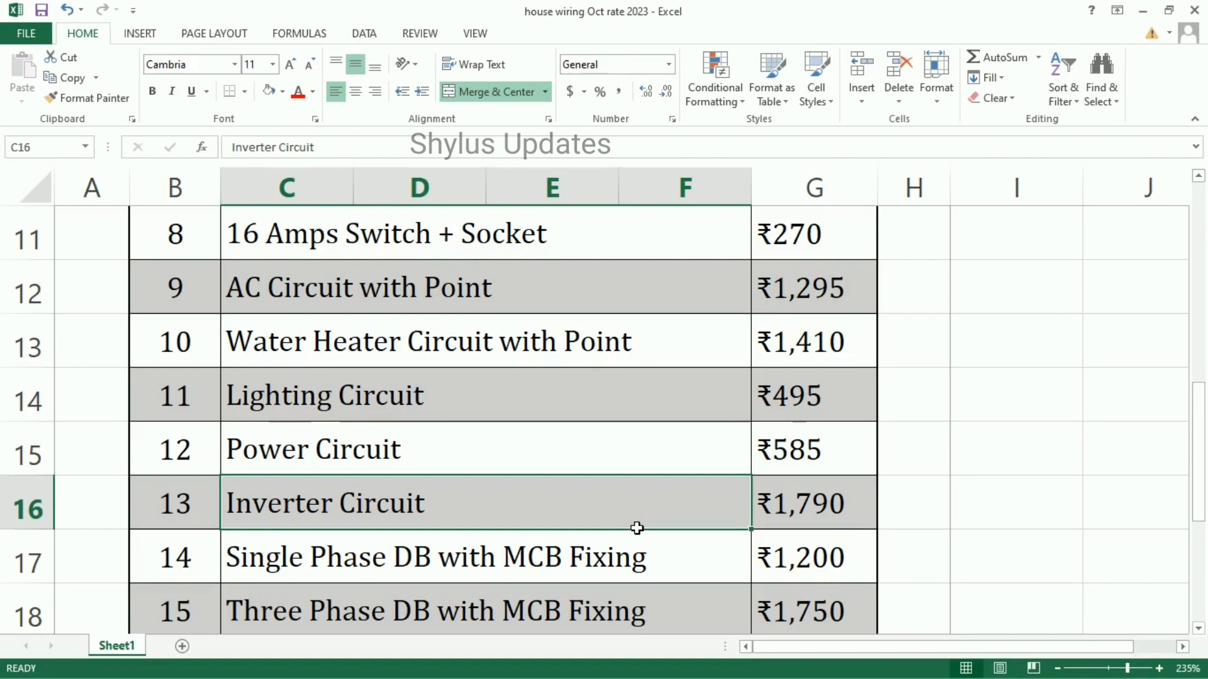
mouse_move(854, 510)
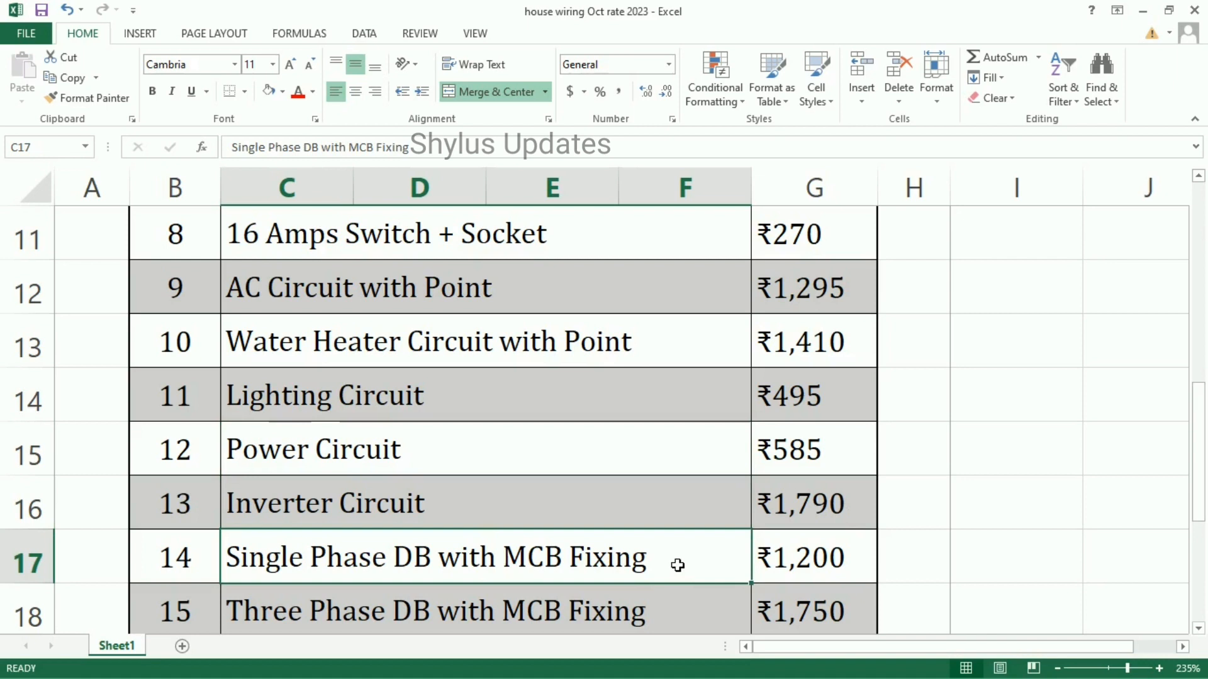
mouse_move(769, 560)
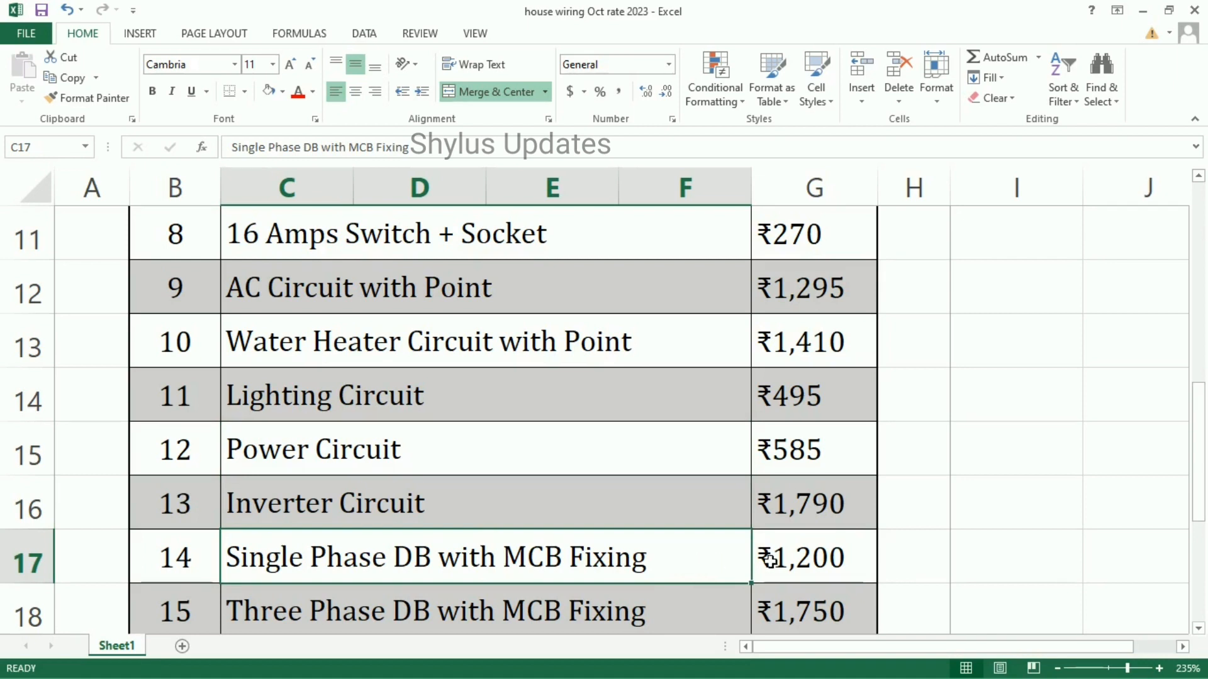
mouse_move(717, 625)
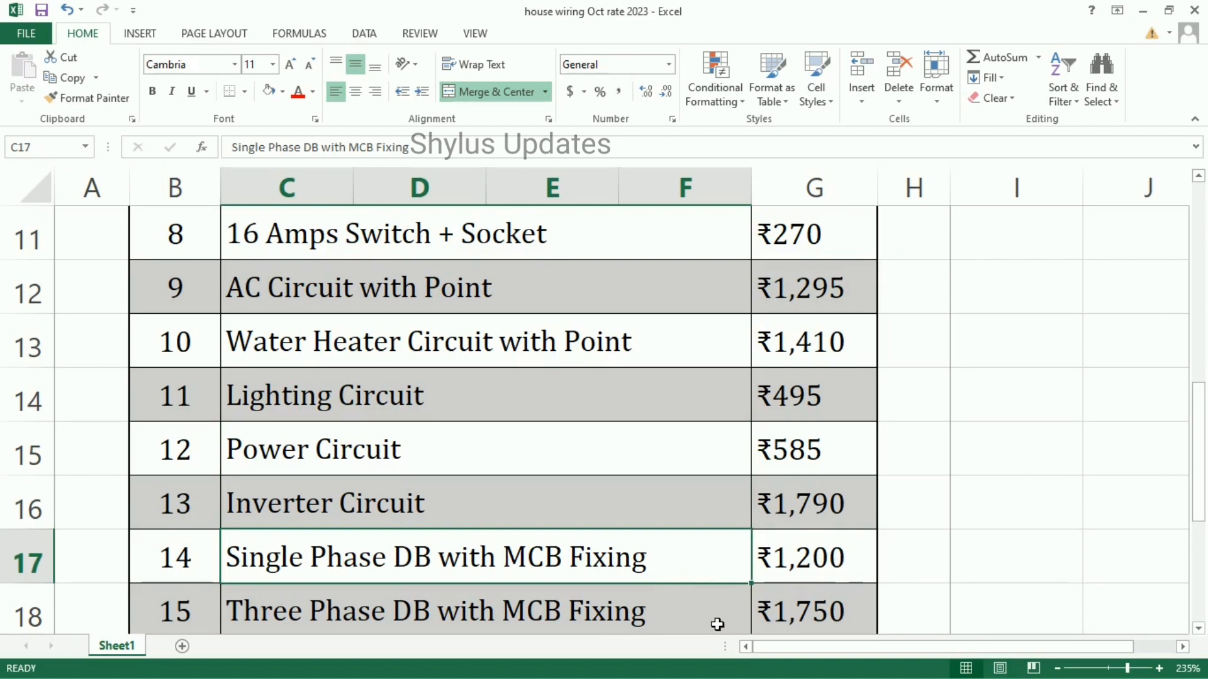
left_click(435, 610)
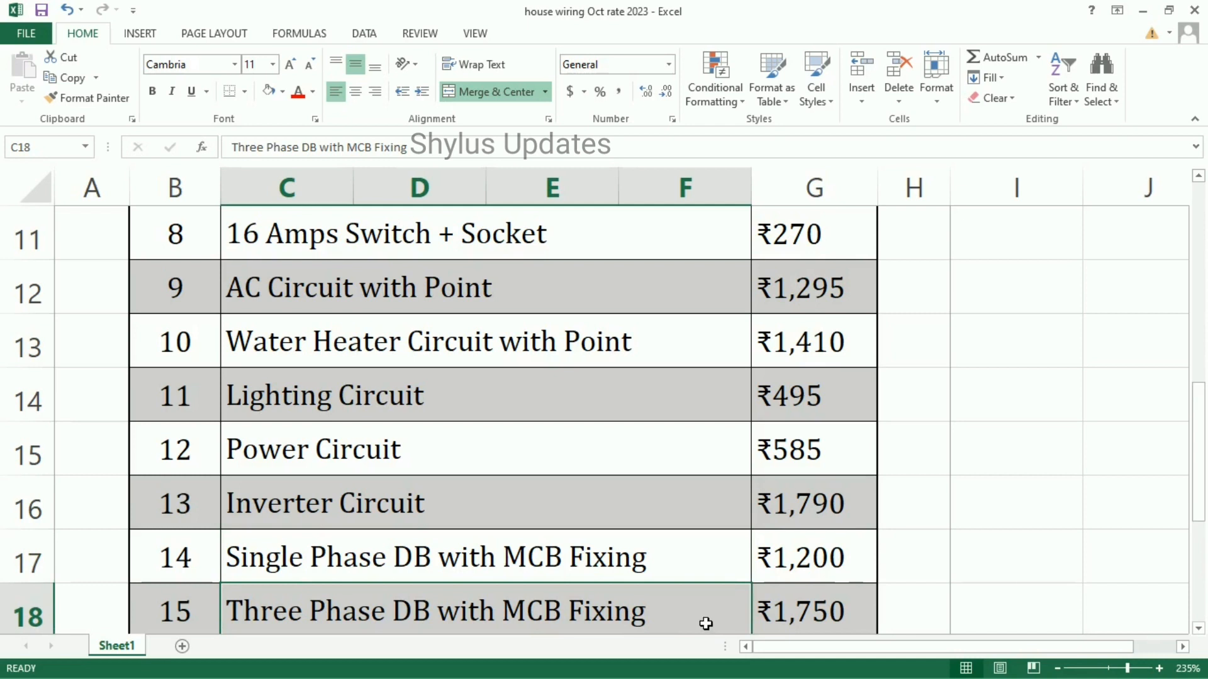
mouse_move(827, 614)
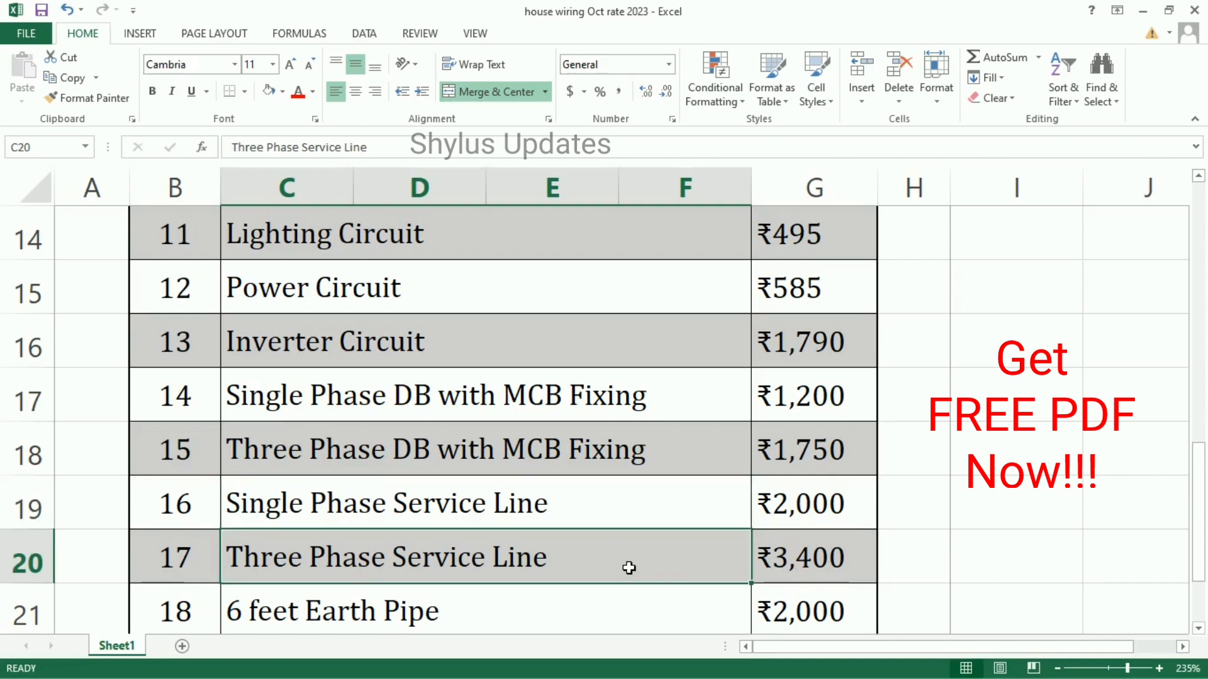
mouse_move(851, 558)
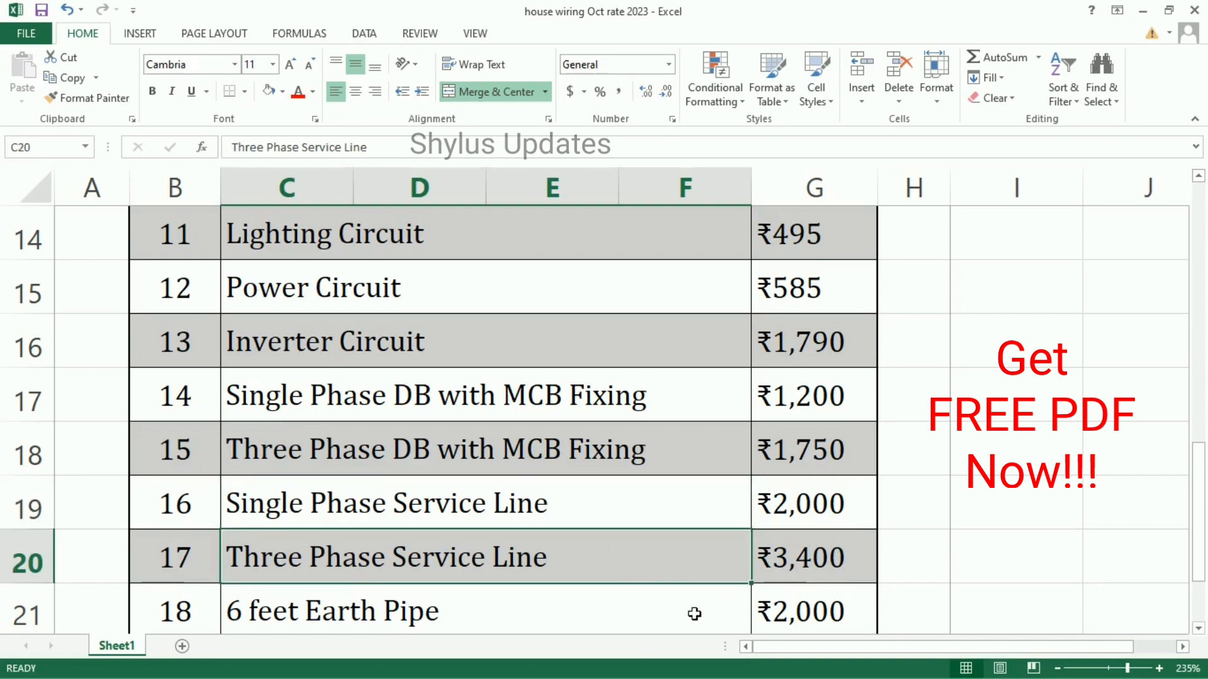
Check the 6 feet Earth Pipe rate (₹2,000), then scroll back to the table top
left_click(331, 610)
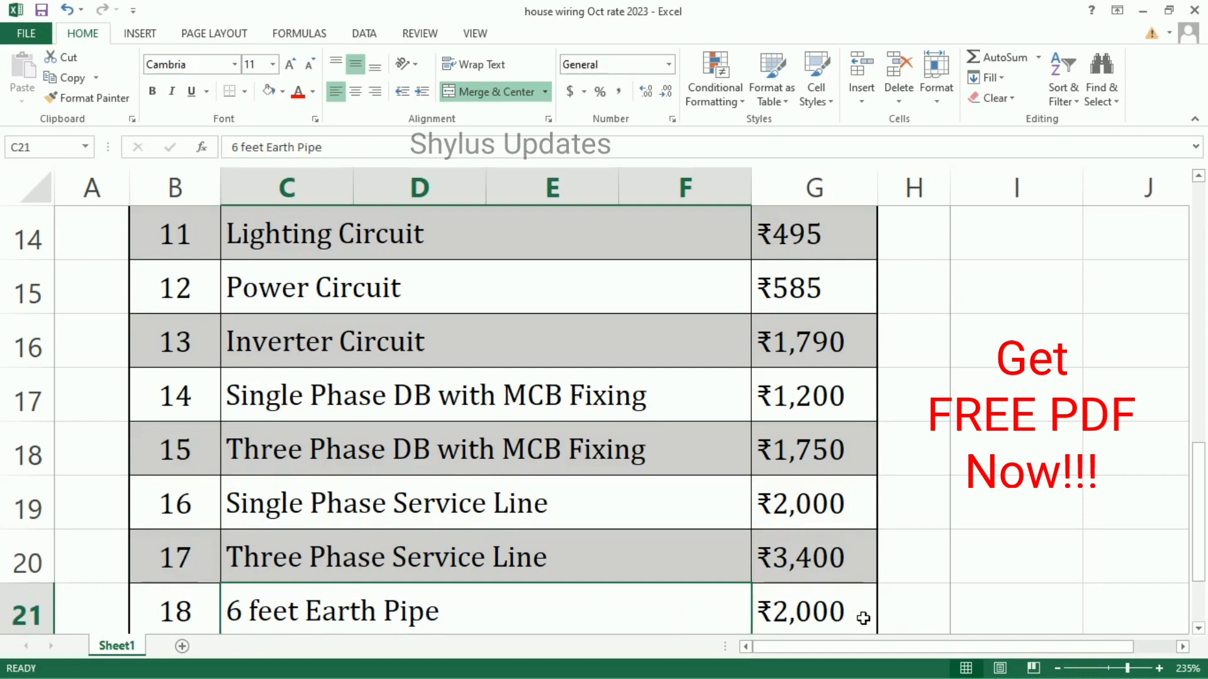
mouse_move(611, 522)
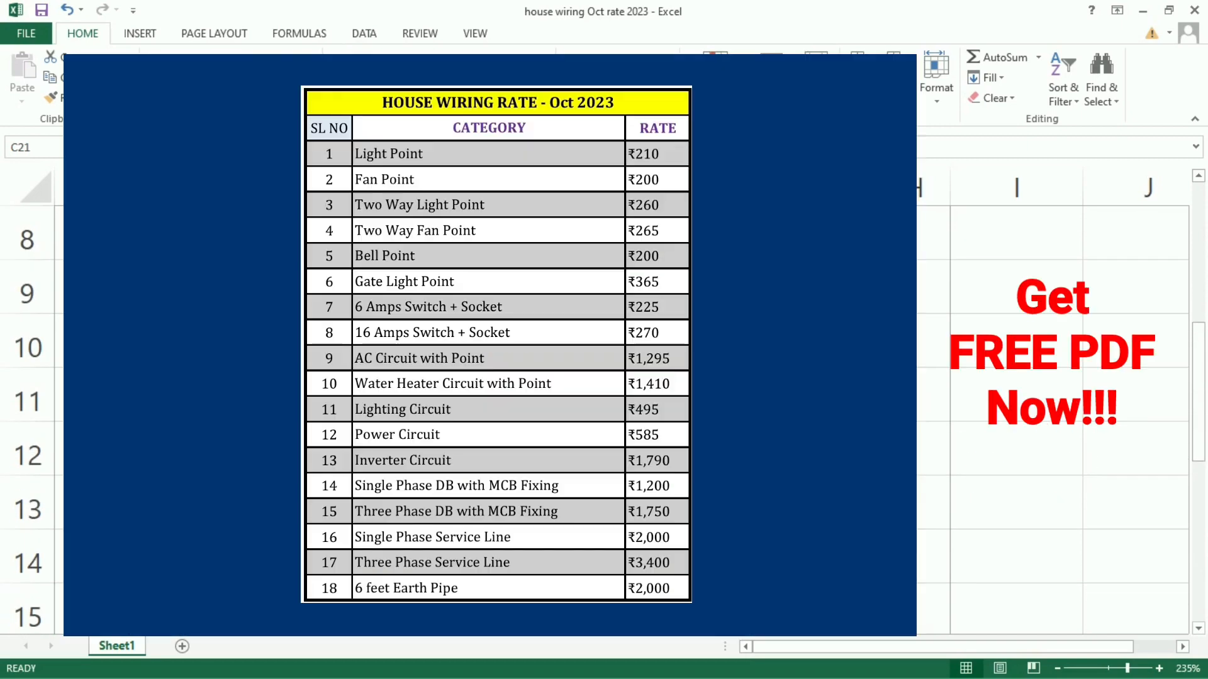
scroll("up", 3)
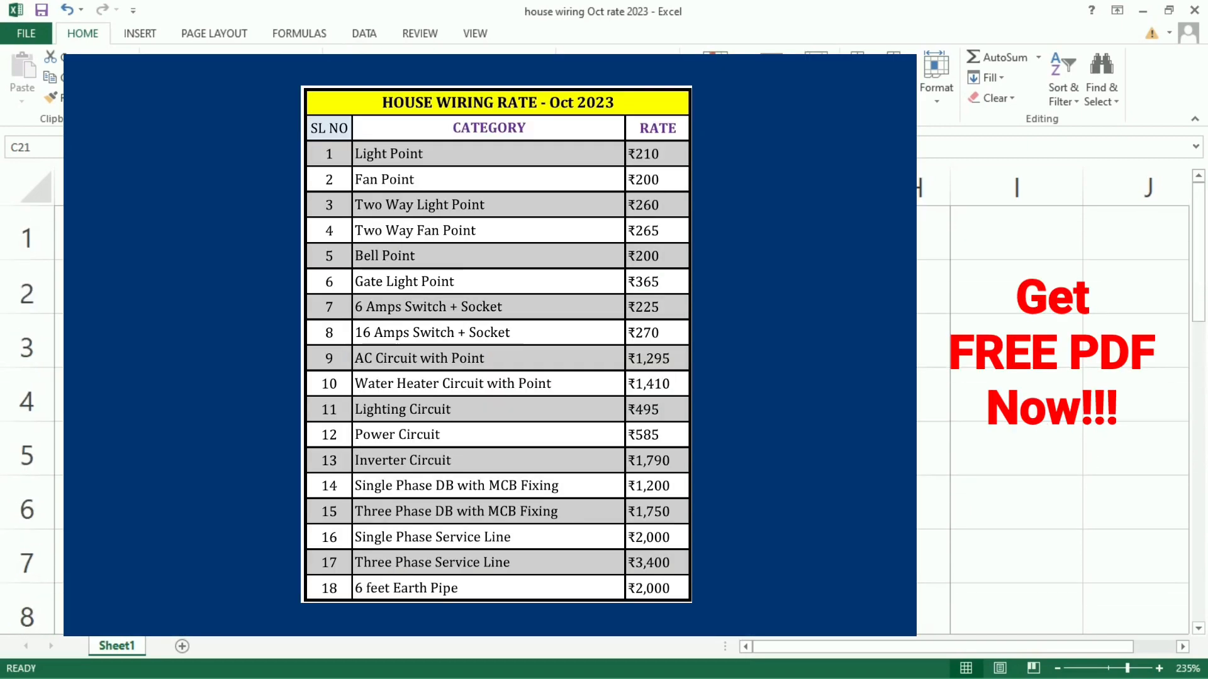